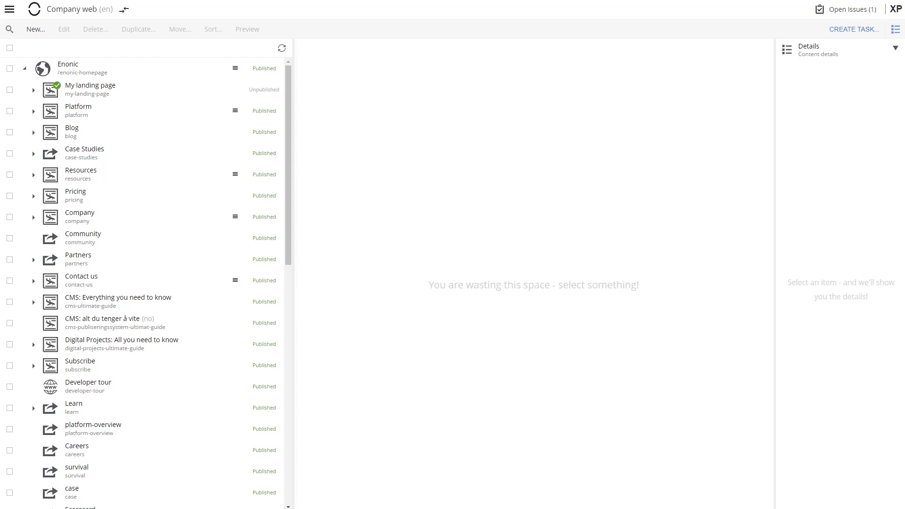
# Preview the Enonic site, hide and restore the context panel, then select Another blog post.
pyautogui.click(84, 68)
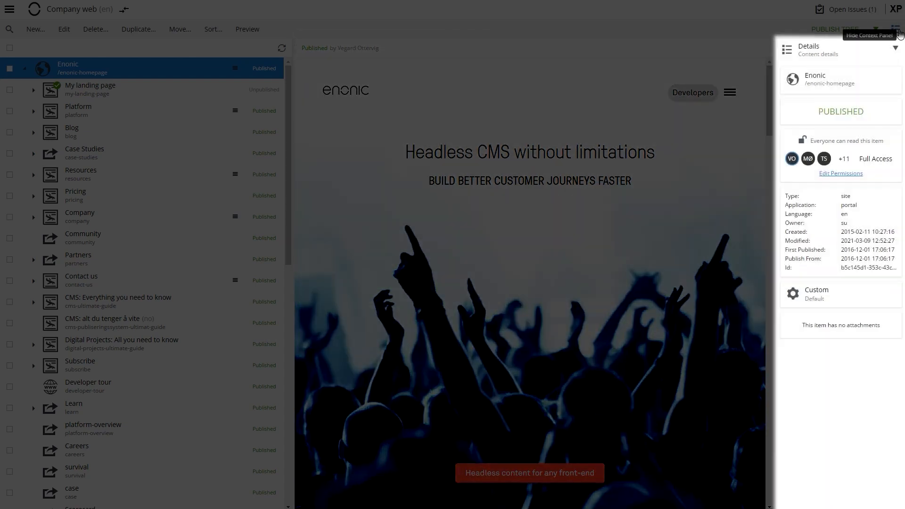
pyautogui.click(897, 29)
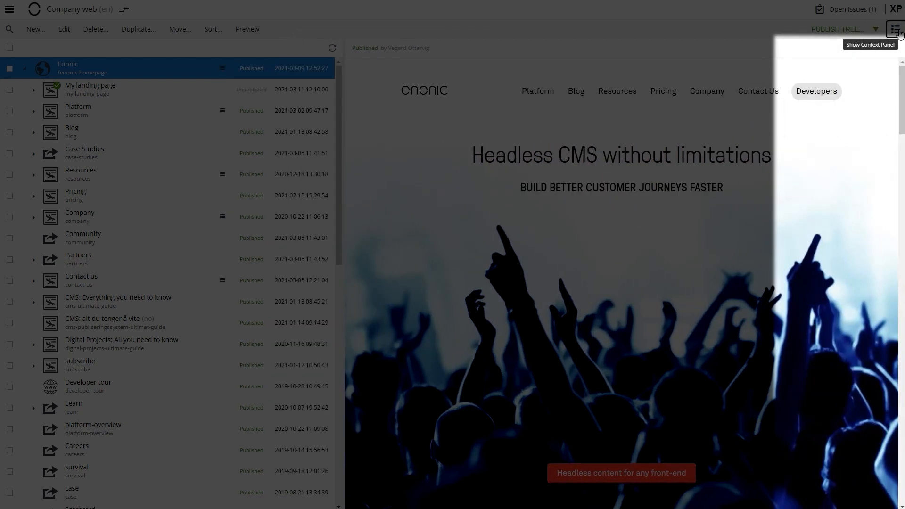
pyautogui.click(896, 29)
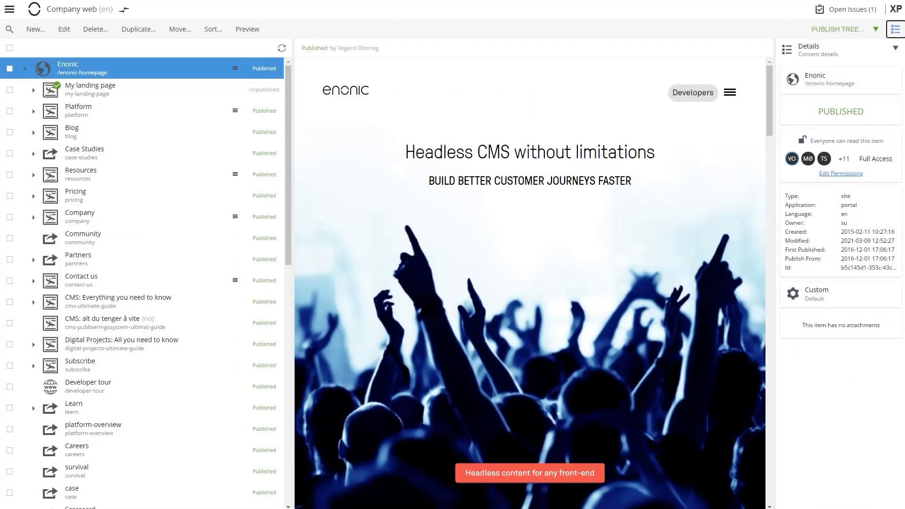
pyautogui.click(35, 29)
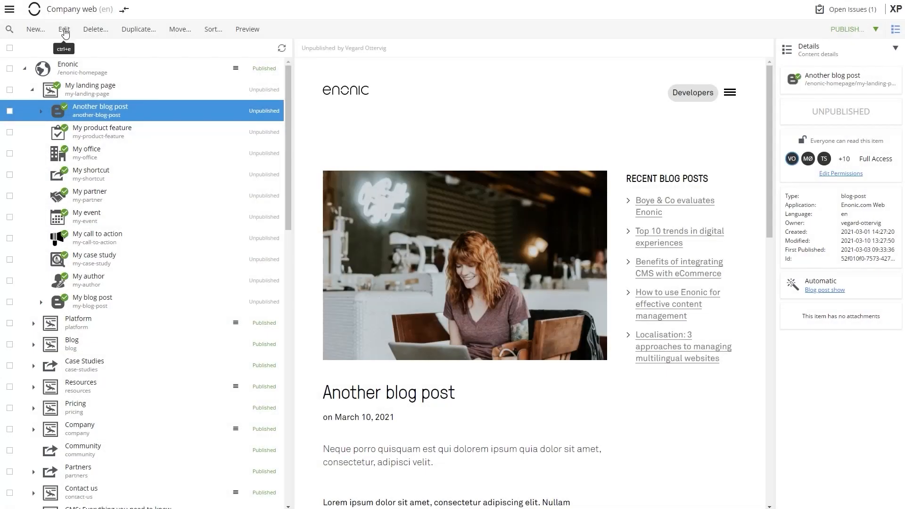
# Look over the Duplicate, Move and Sort dialogs for Another blog post, then select My landing page.
pyautogui.click(95, 29)
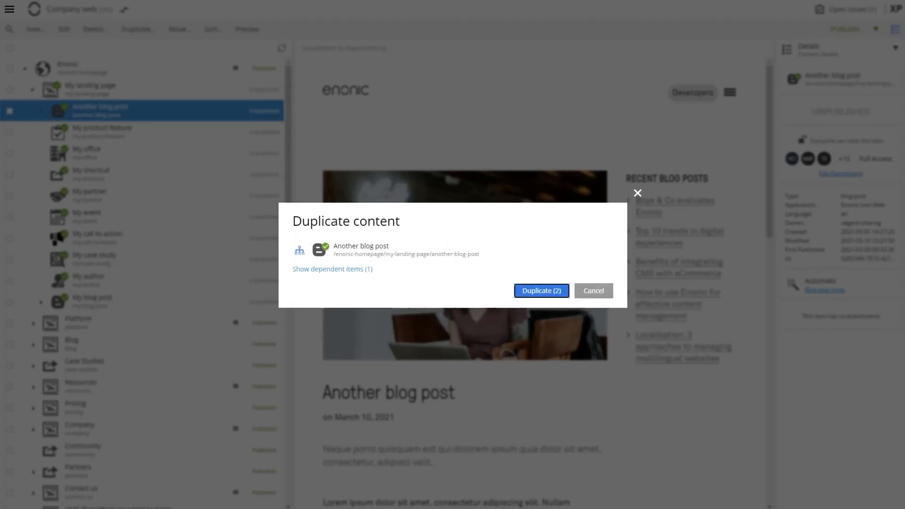
pyautogui.click(177, 29)
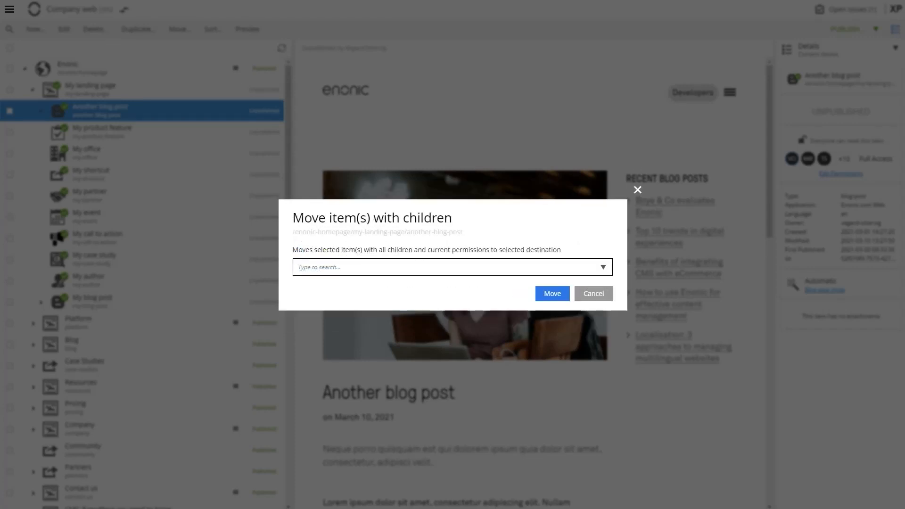
pyautogui.click(211, 30)
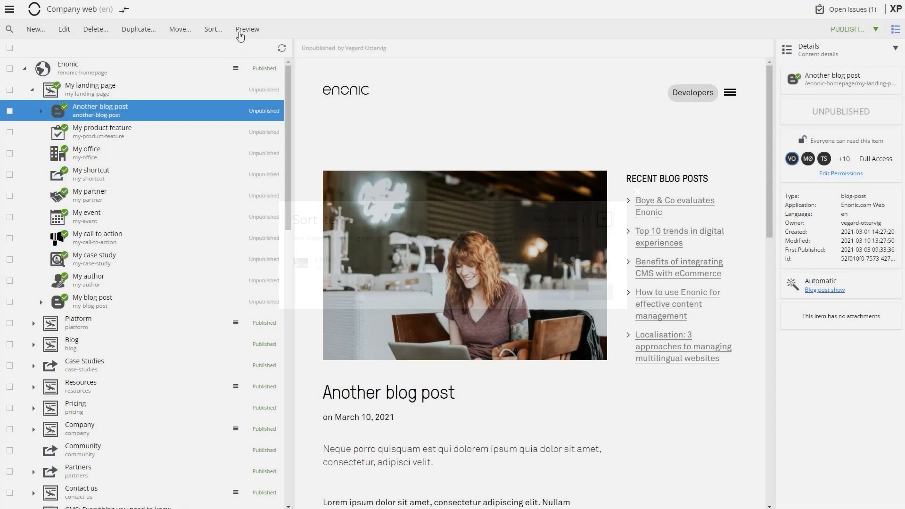
pyautogui.click(247, 29)
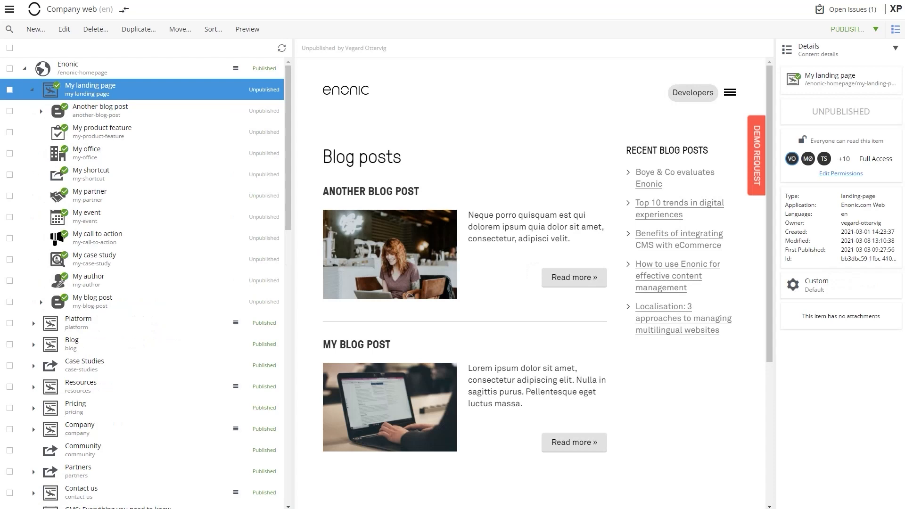
# Preview Another blog post, My product feature, My call to action and My blog post in turn.
pyautogui.click(100, 110)
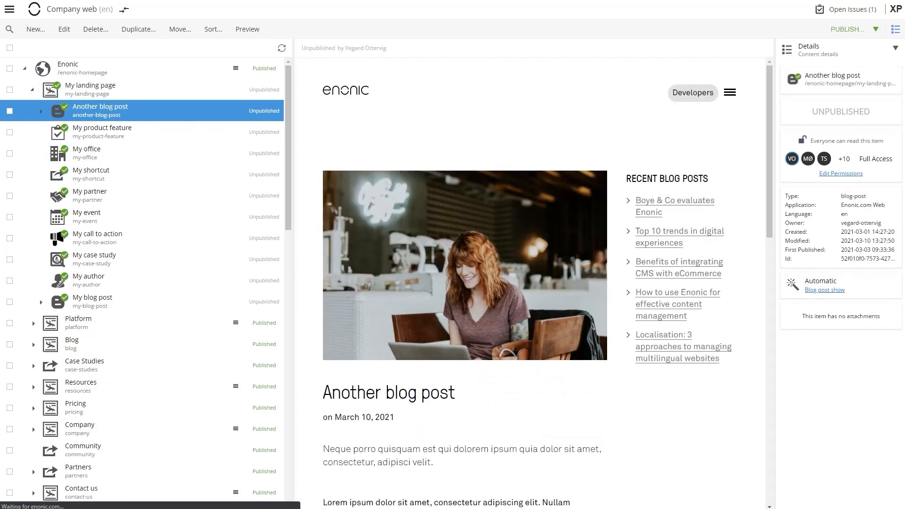
pyautogui.click(102, 132)
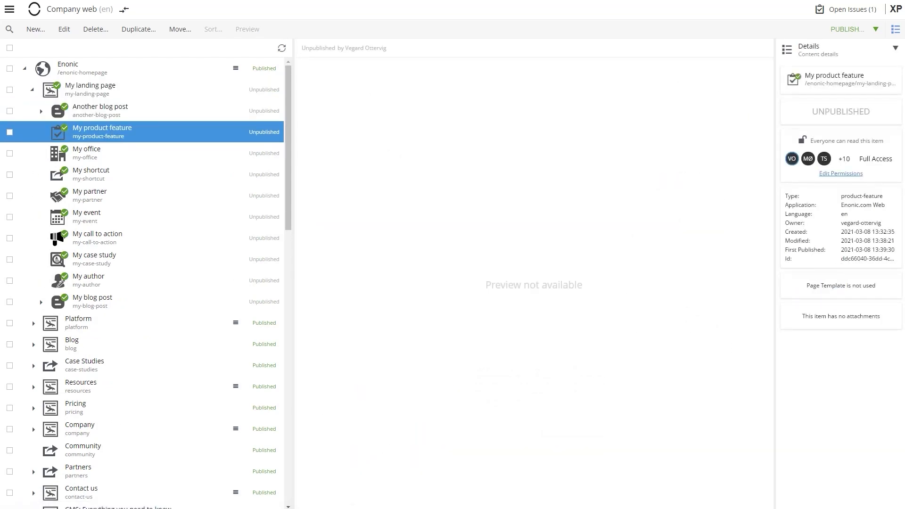
pyautogui.click(97, 238)
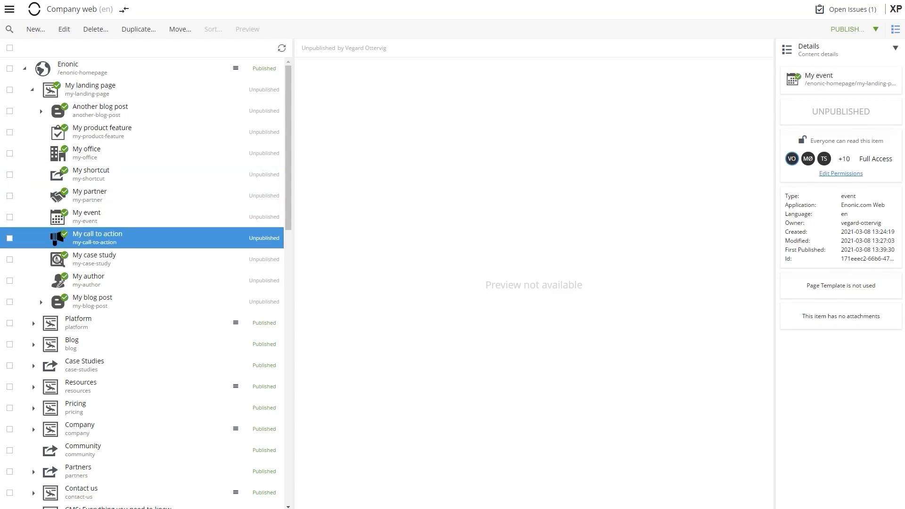
pyautogui.click(89, 280)
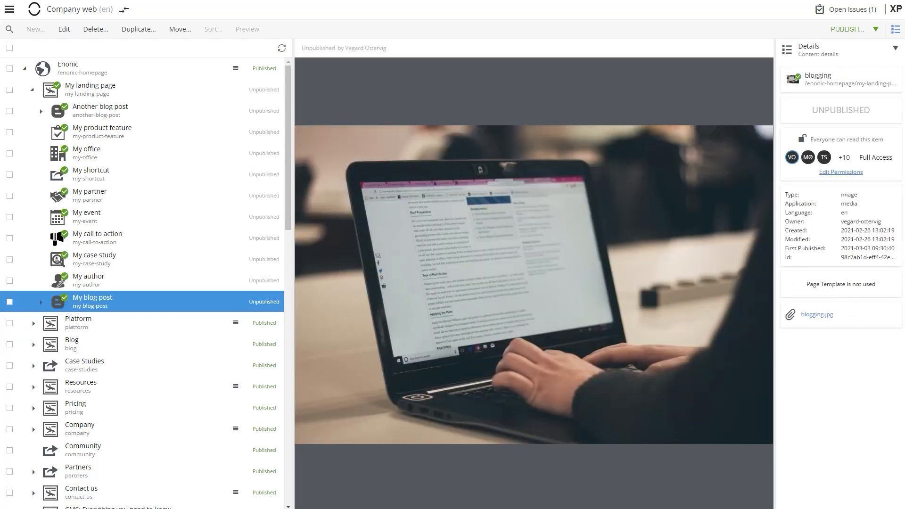
pyautogui.click(100, 110)
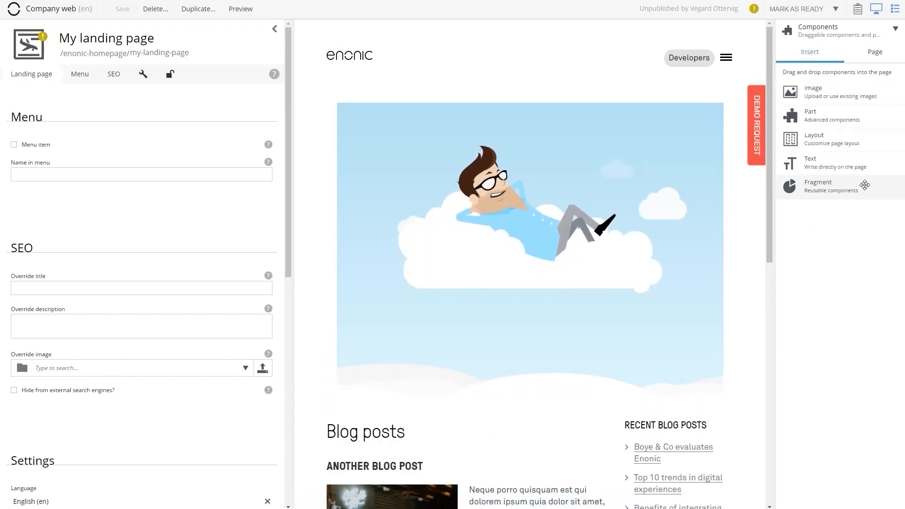
# Scroll down the insertable components list in the landing page editor.
pyautogui.scroll(-3)
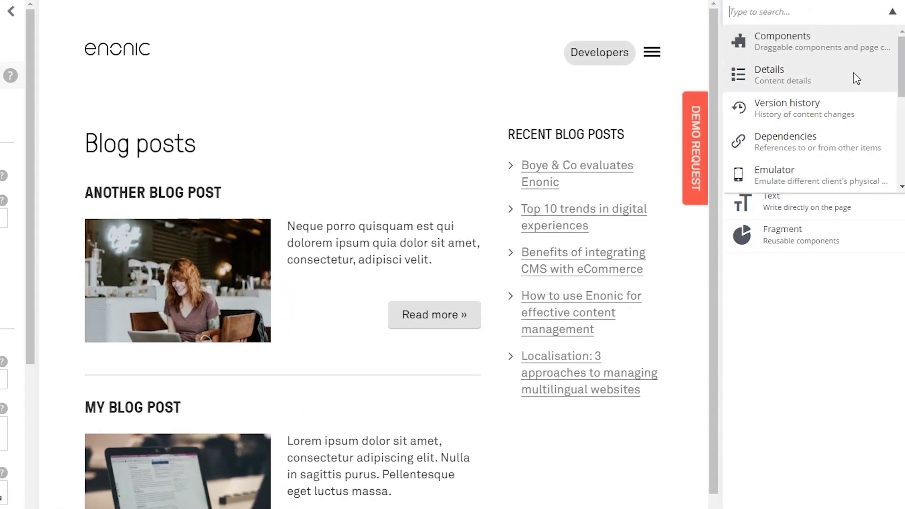
# Switch the editor's context panel from Components to Details and browse the other widgets.
pyautogui.click(770, 74)
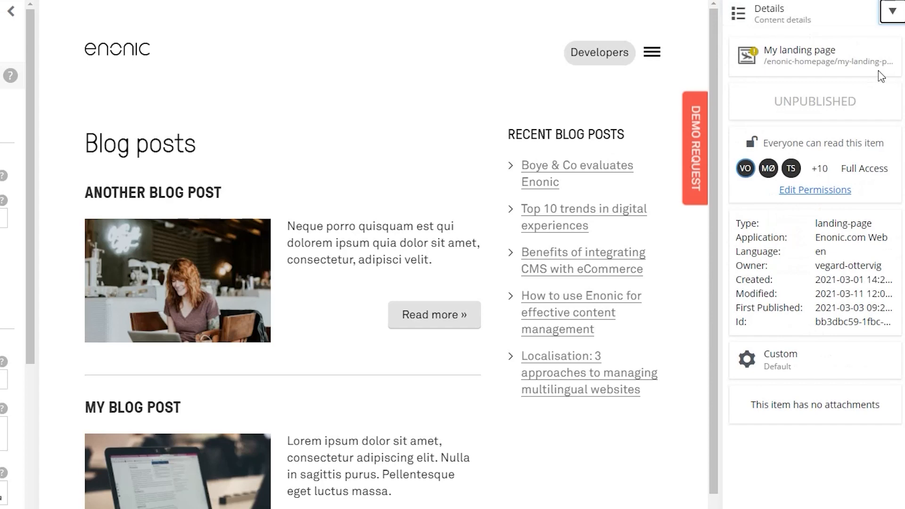
pyautogui.click(891, 10)
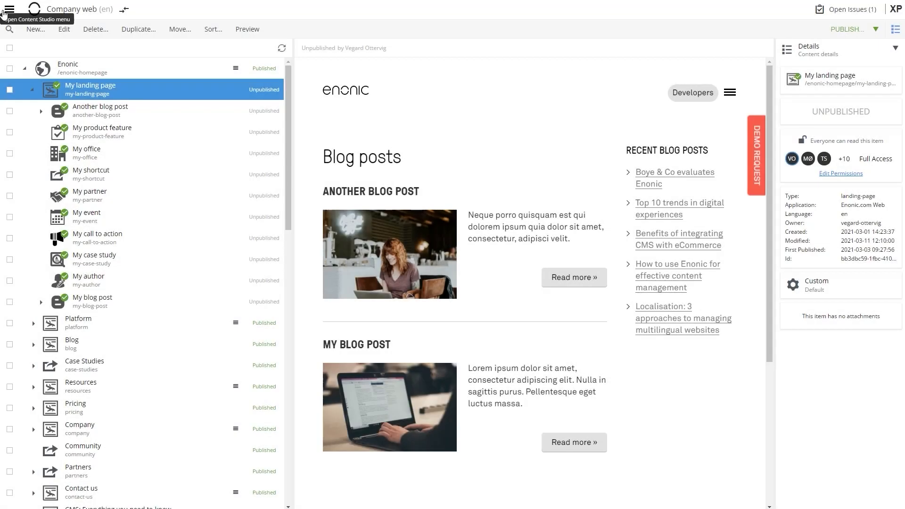
# Filter the content search to the Image content type, listing 1022 matches.
pyautogui.click(9, 29)
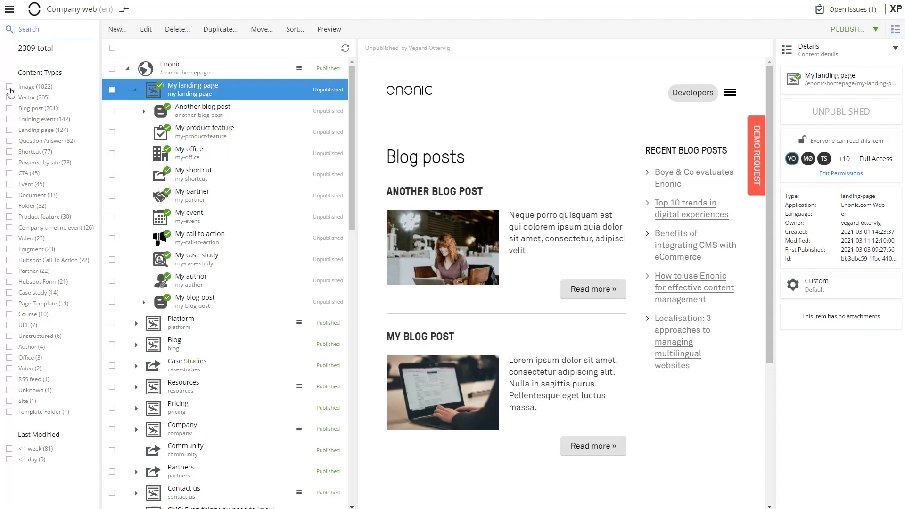
pyautogui.click(9, 87)
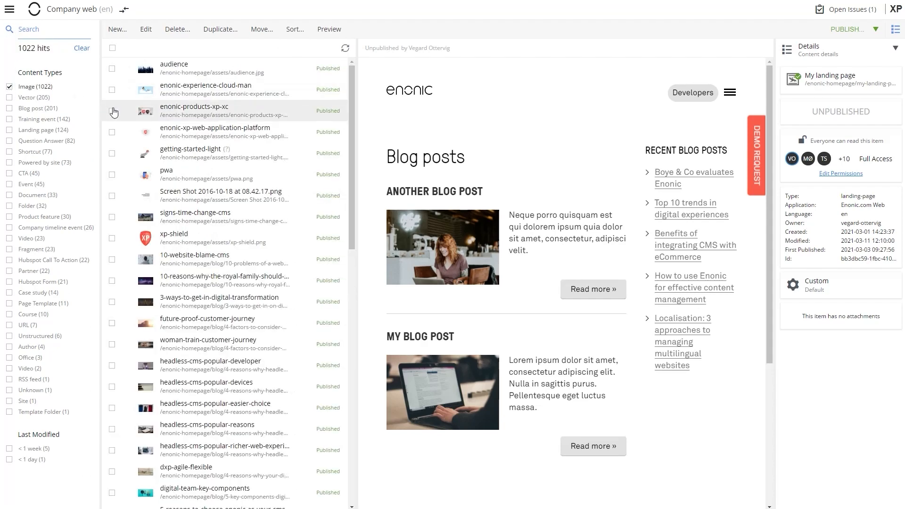
pyautogui.click(111, 263)
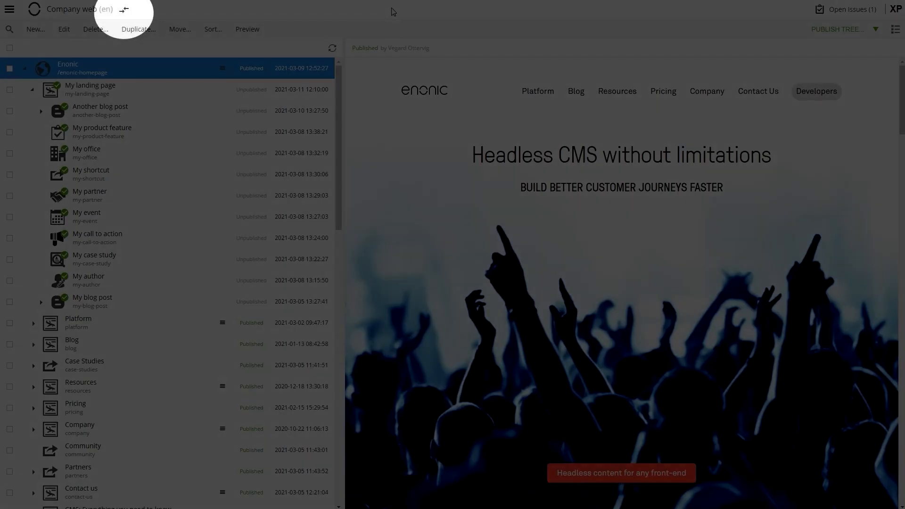
pyautogui.moveTo(151, 14)
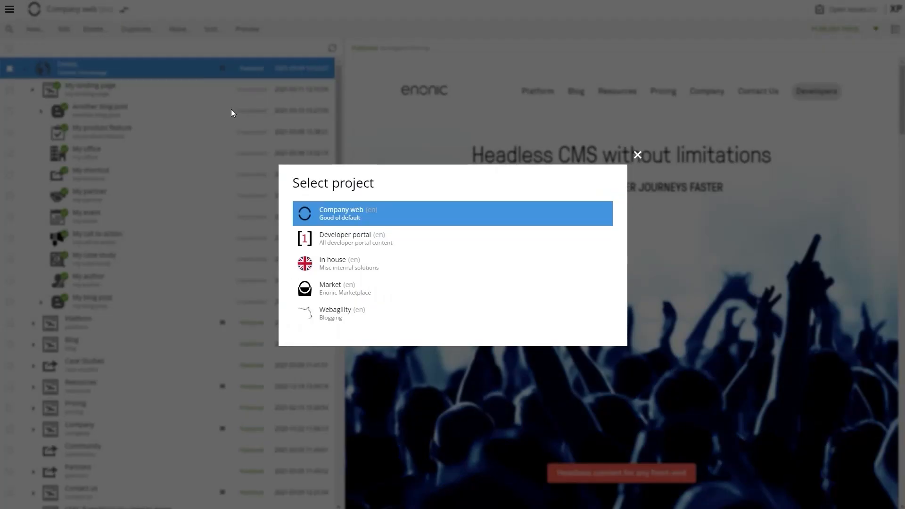
# Switch to the Market project and back to Company web, then review and close My landing page's publishing wizard.
pyautogui.click(330, 288)
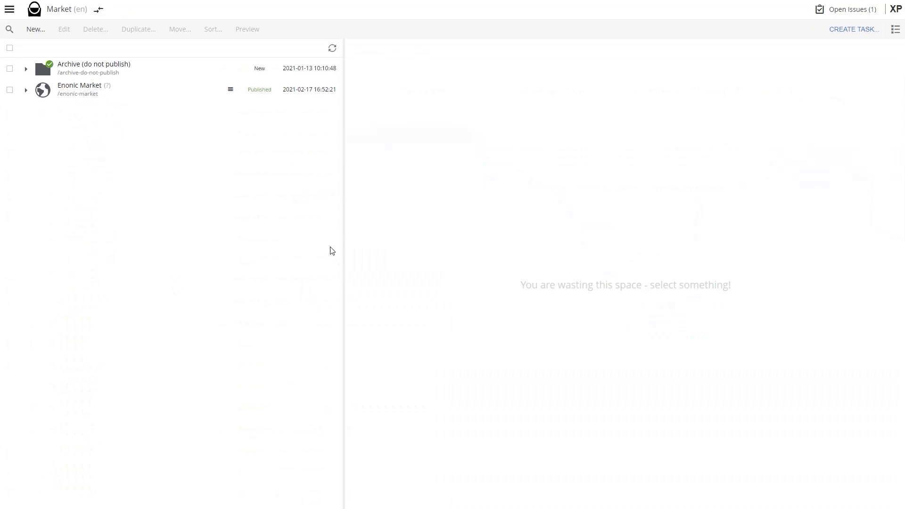
pyautogui.click(79, 85)
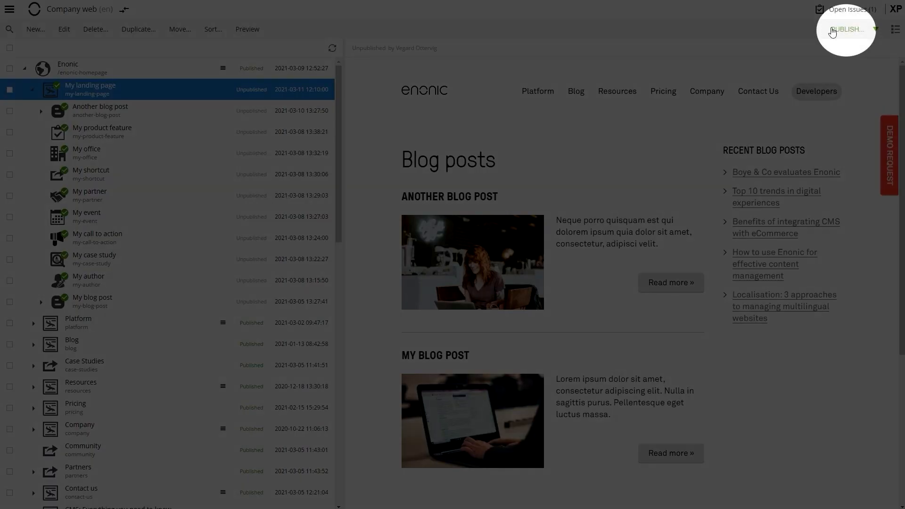
pyautogui.click(844, 29)
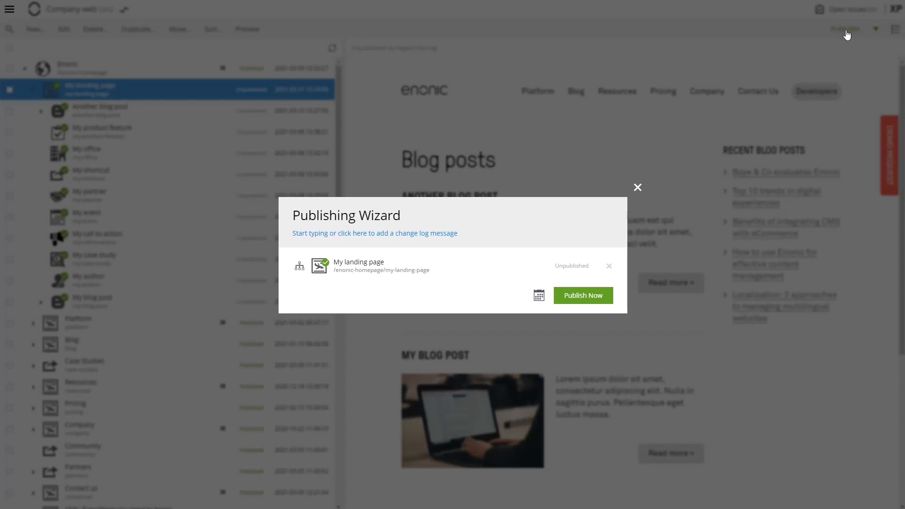
pyautogui.click(638, 187)
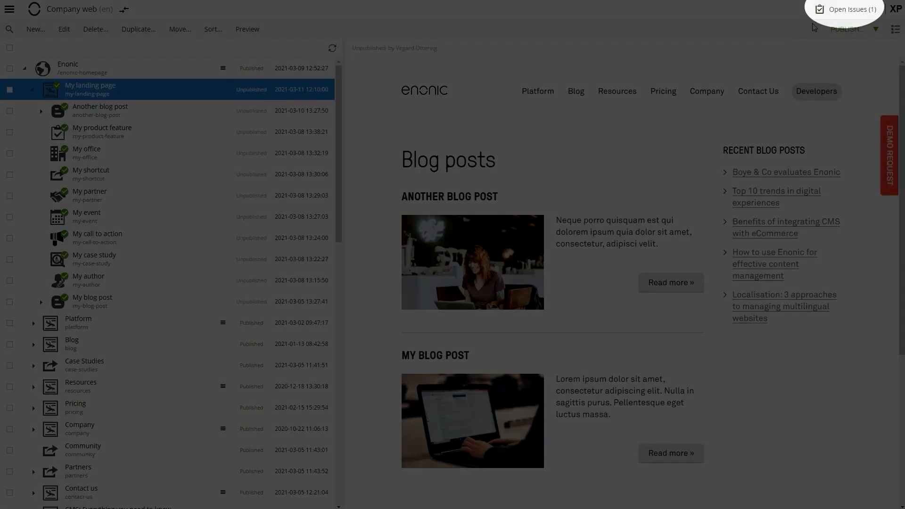
# From Open Issues, draft a new task 'I need help' with description 'Can you help me with this?'.
pyautogui.click(843, 8)
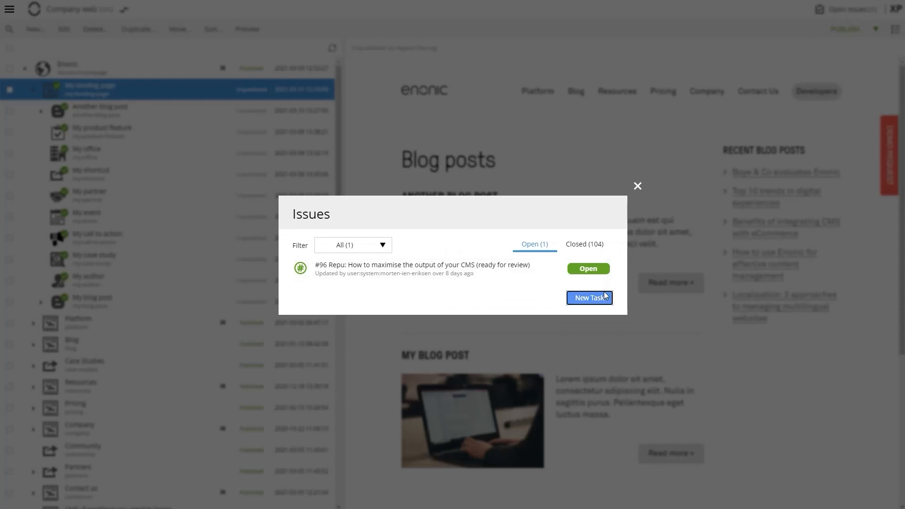
pyautogui.click(589, 298)
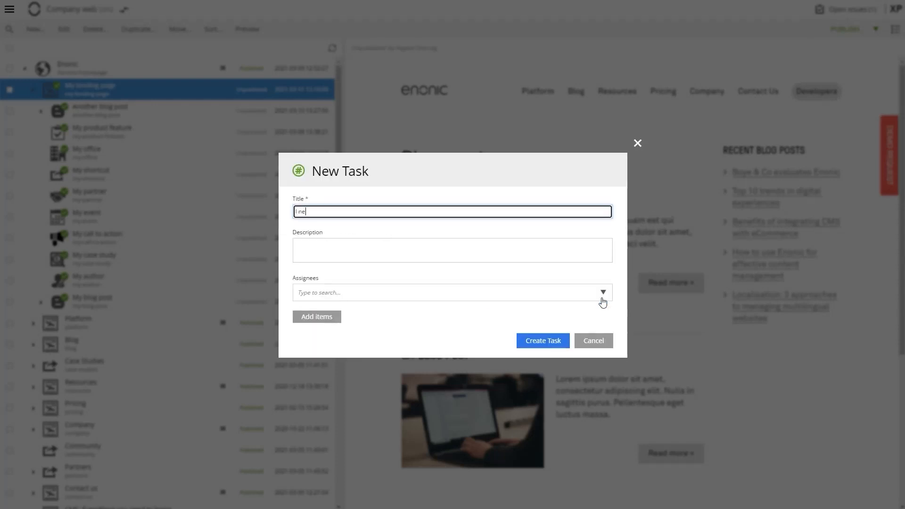
pyautogui.write('Can you help me with this?')
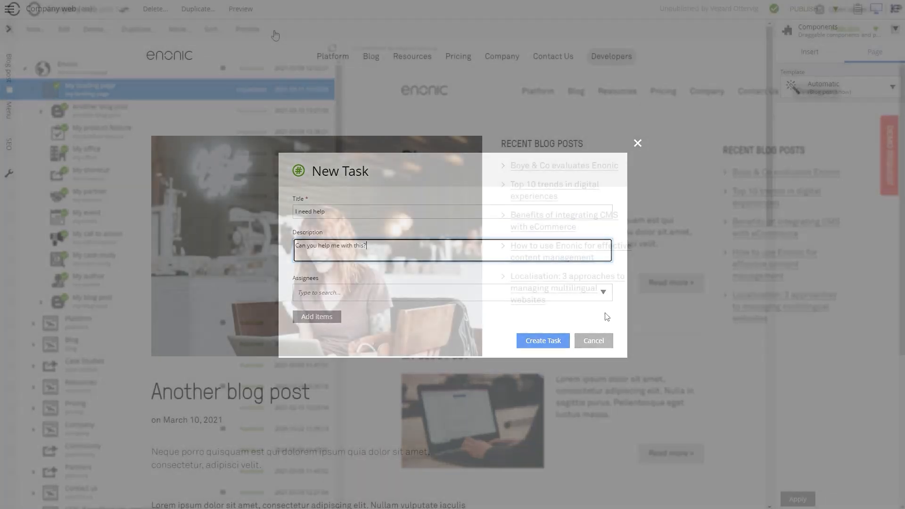
# Open Another blog post in the content editor with its form and page preview.
pyautogui.click(593, 341)
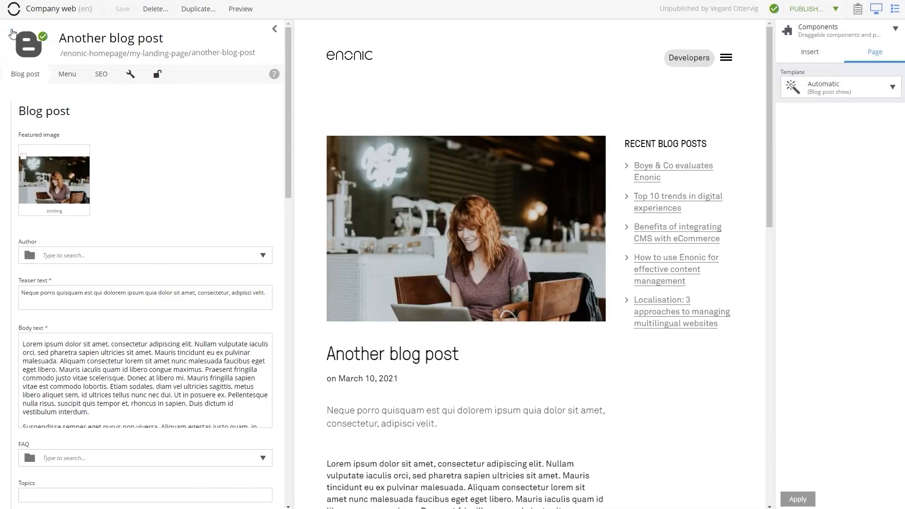
pyautogui.moveTo(897, 9)
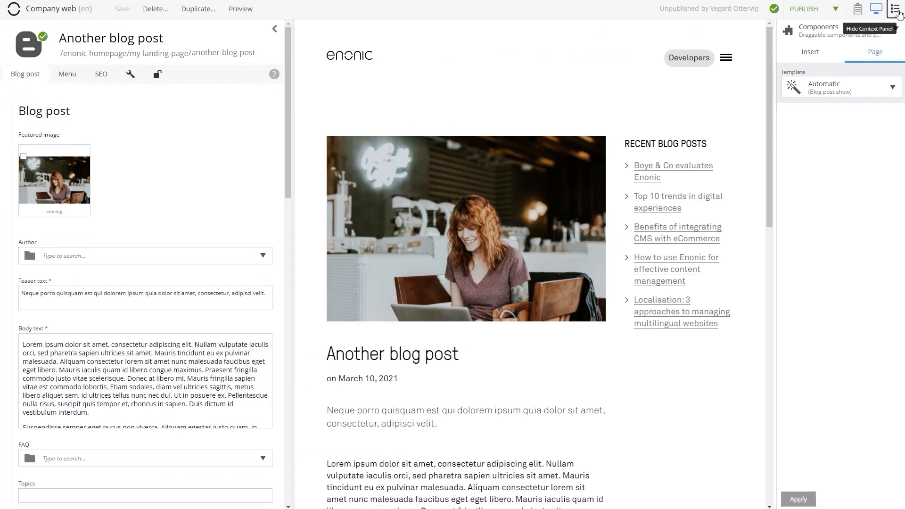